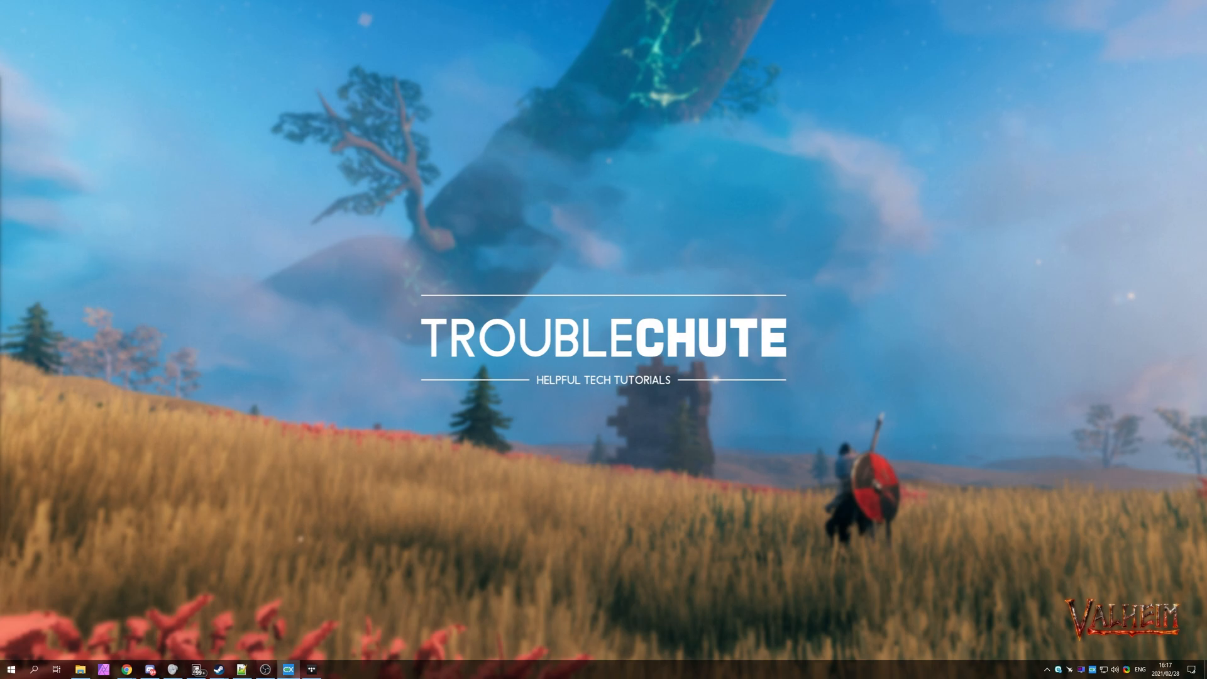
pyautogui.moveTo(1032, 383)
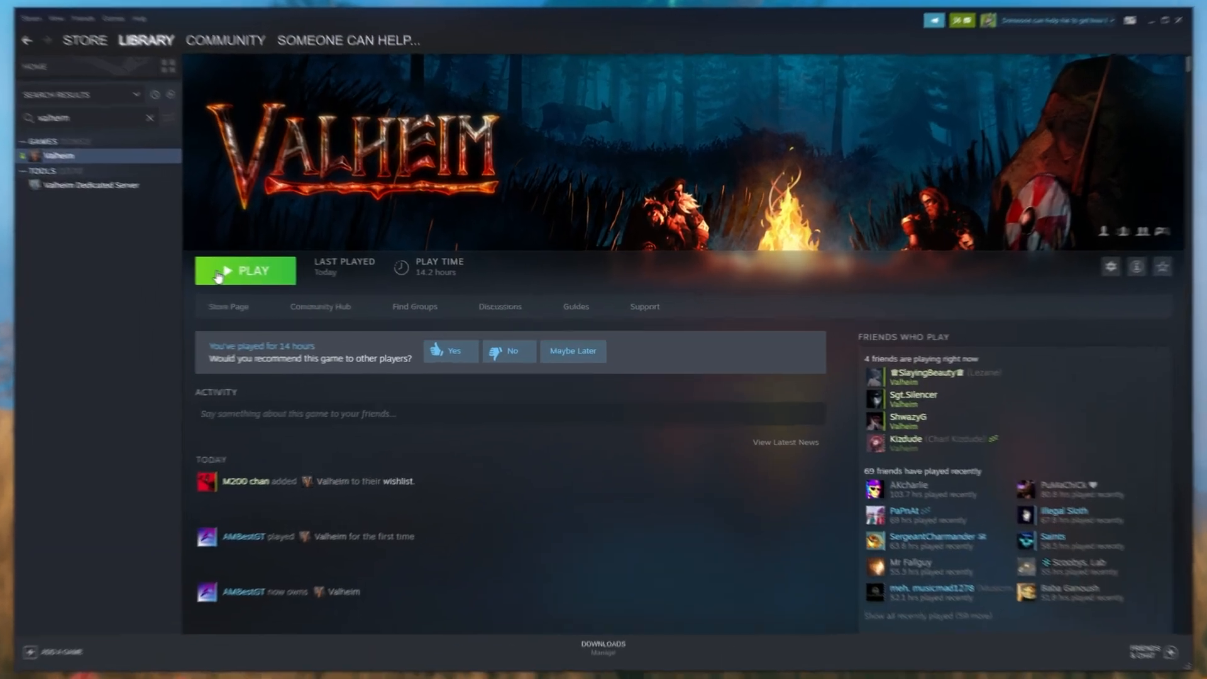
# Step: Launch Valheim from Steam with the standard 'Play Valheim' option instead of Vulkan
pyautogui.click(245, 270)
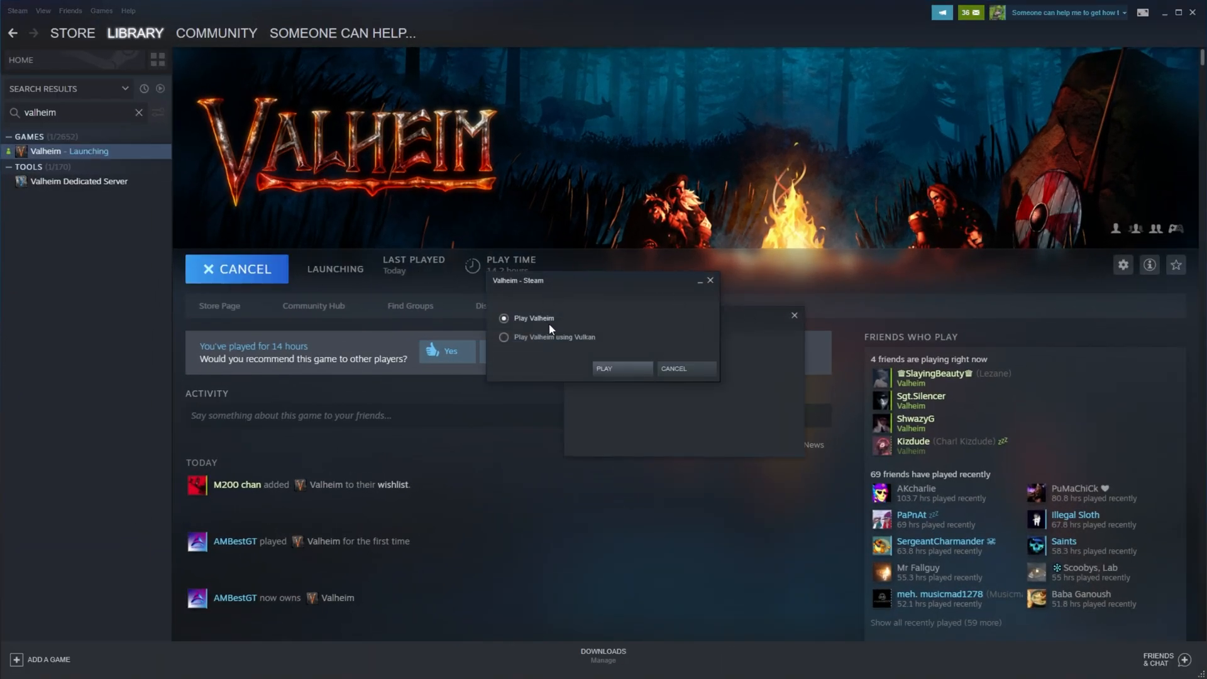
pyautogui.moveTo(543, 322)
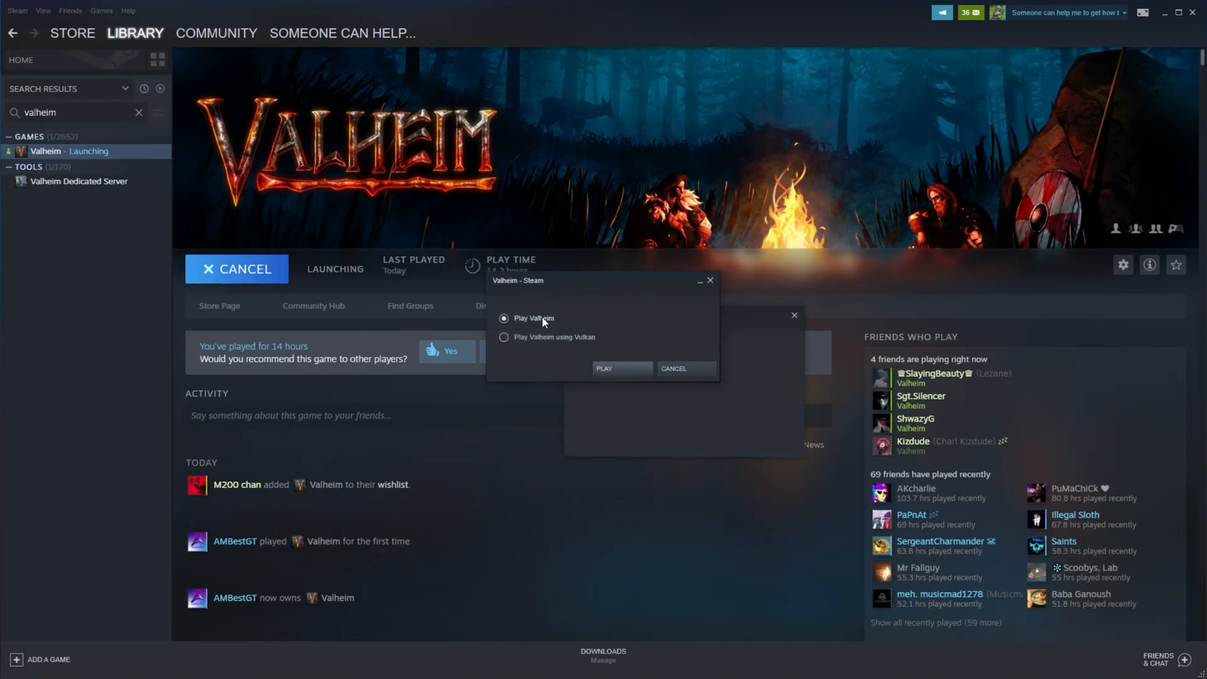
pyautogui.click(503, 337)
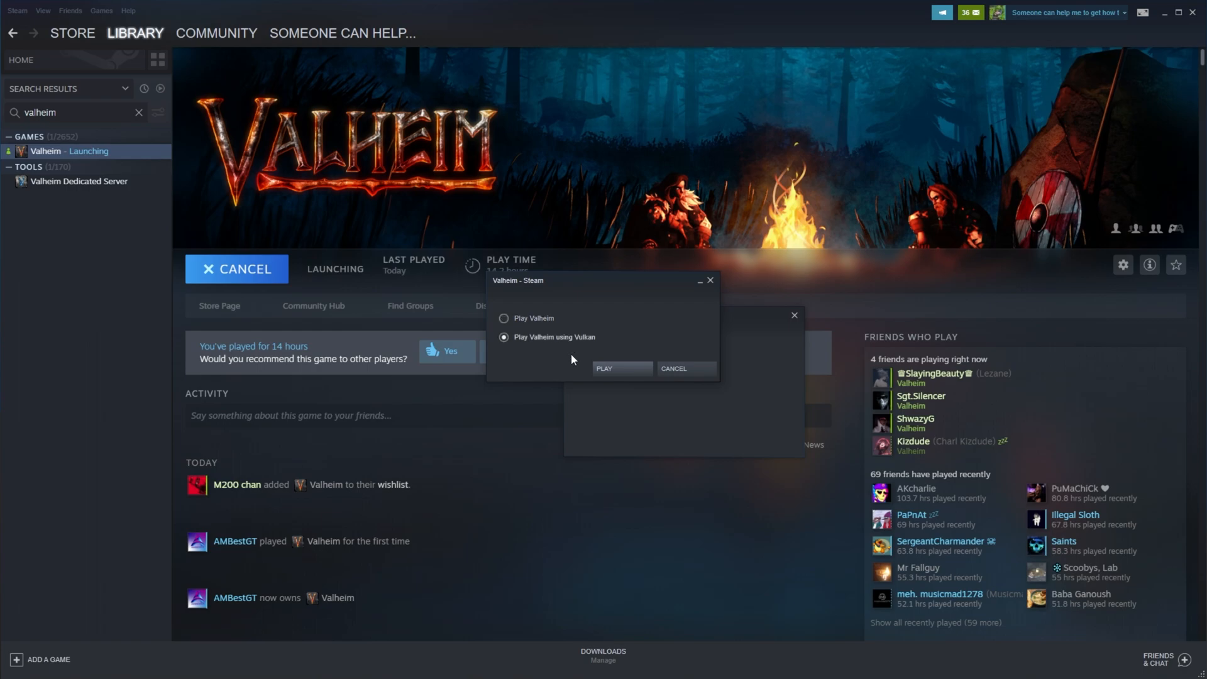
pyautogui.click(503, 318)
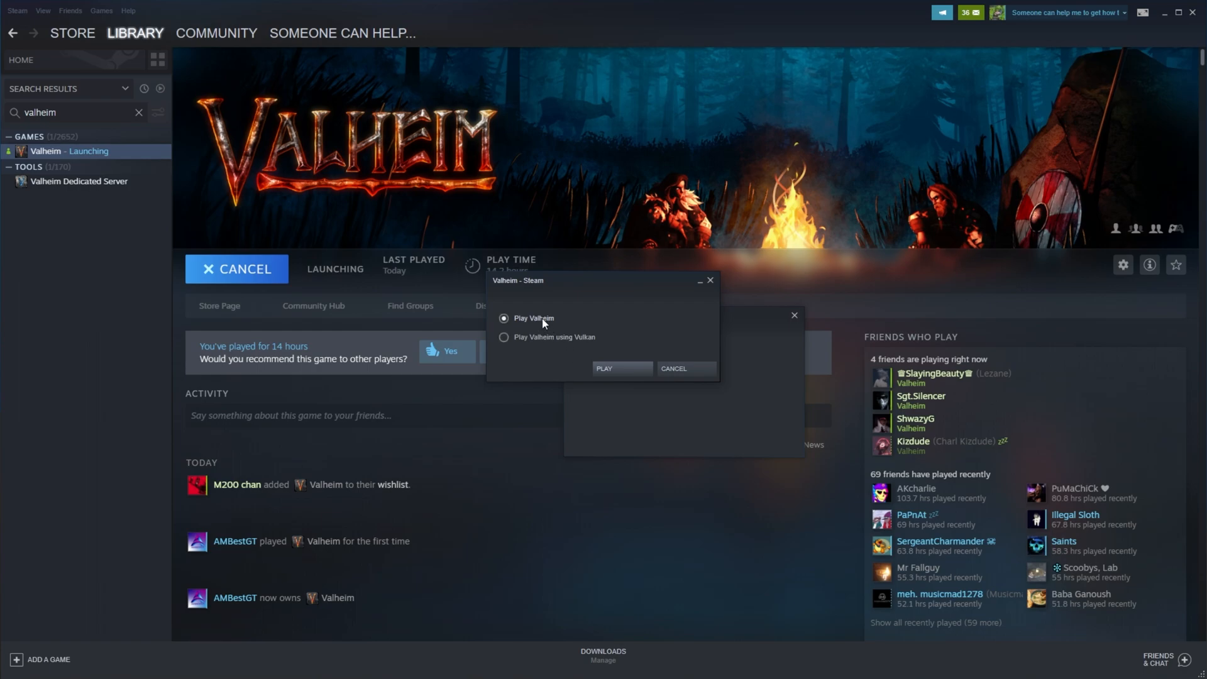
pyautogui.moveTo(567, 296)
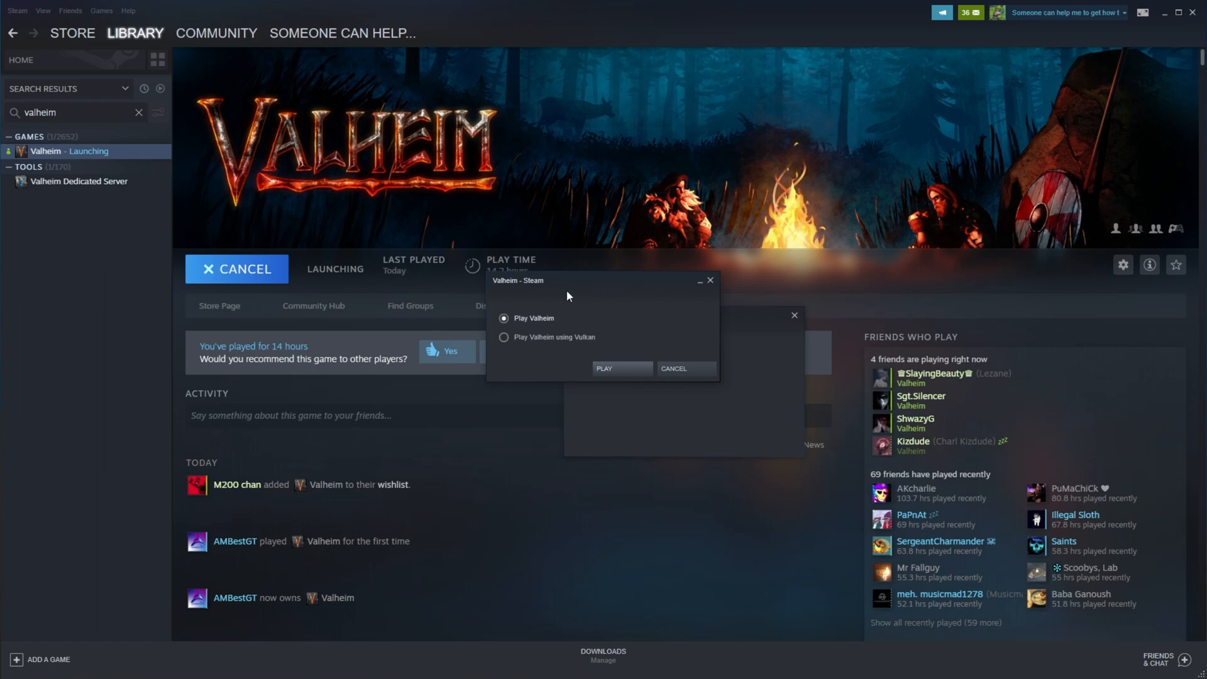
pyautogui.moveTo(623, 212)
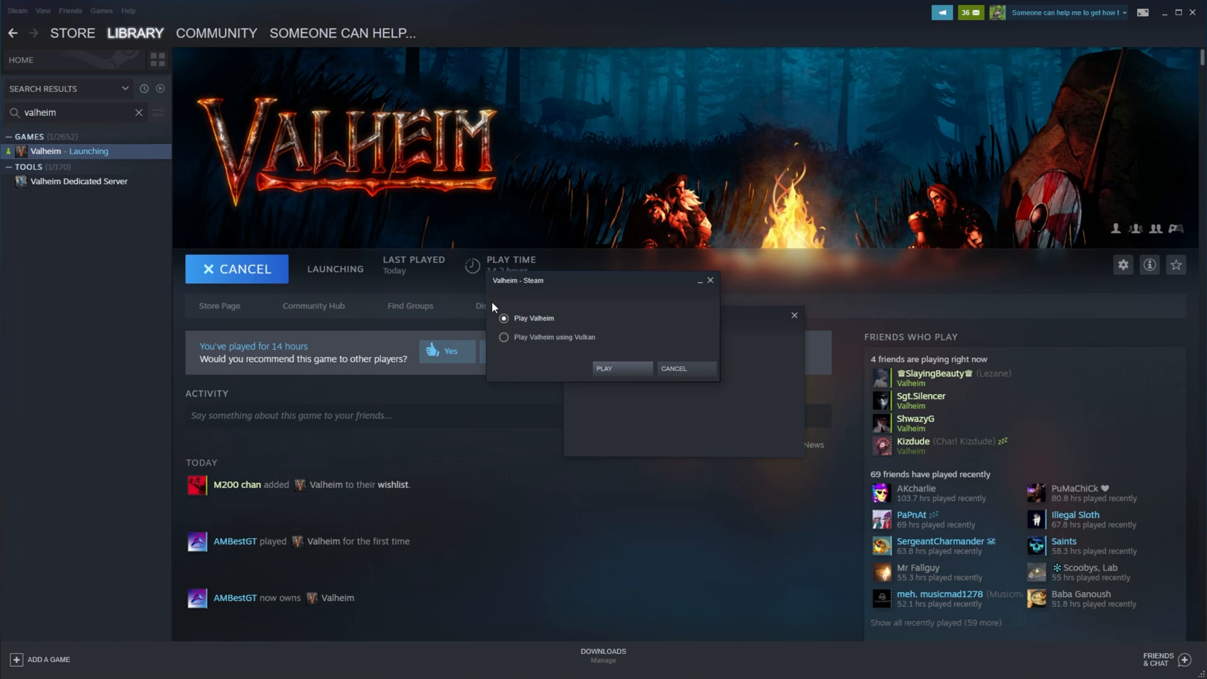
pyautogui.click(622, 368)
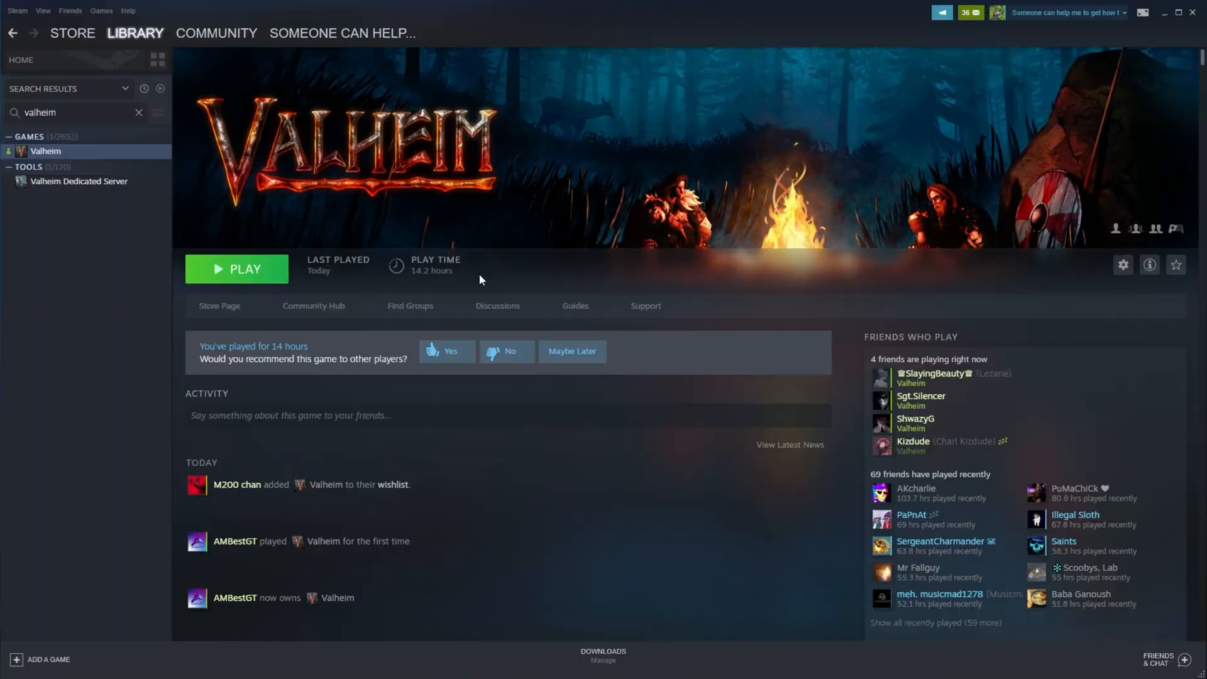
# Step: Dismiss the launch prompt and enter -force-vulkan in Valheim's Launch Options
pyautogui.click(236, 268)
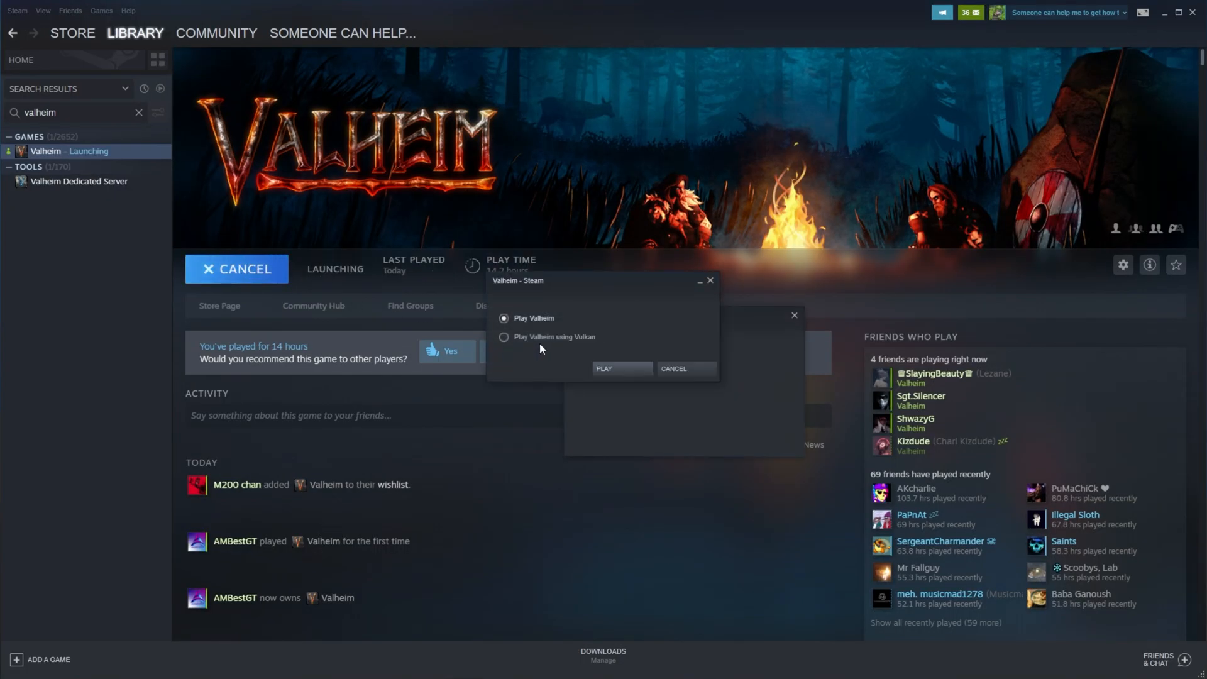
pyautogui.click(503, 337)
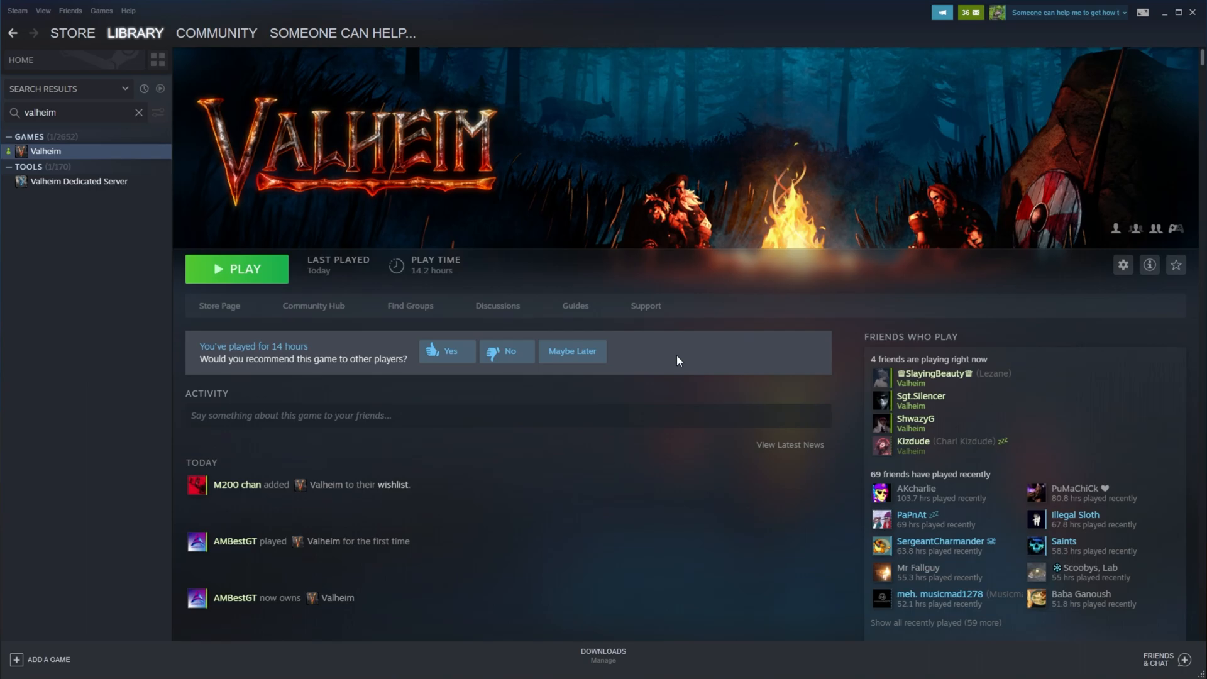
pyautogui.rightClick(44, 150)
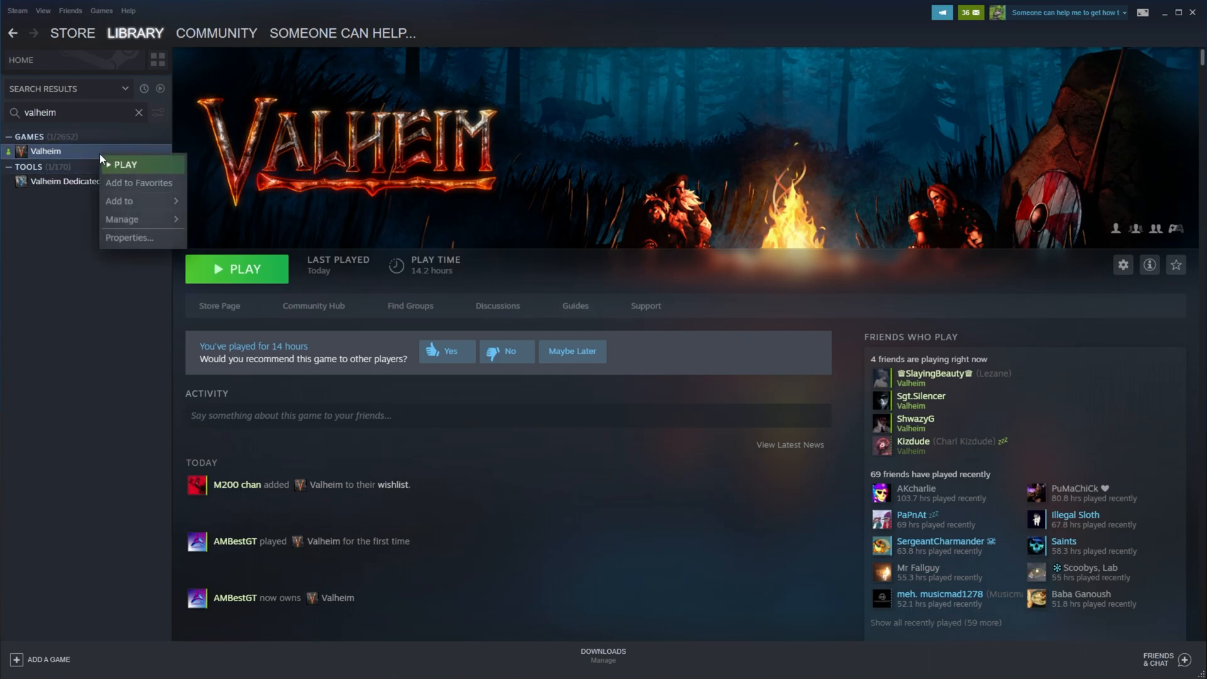
pyautogui.moveTo(159, 242)
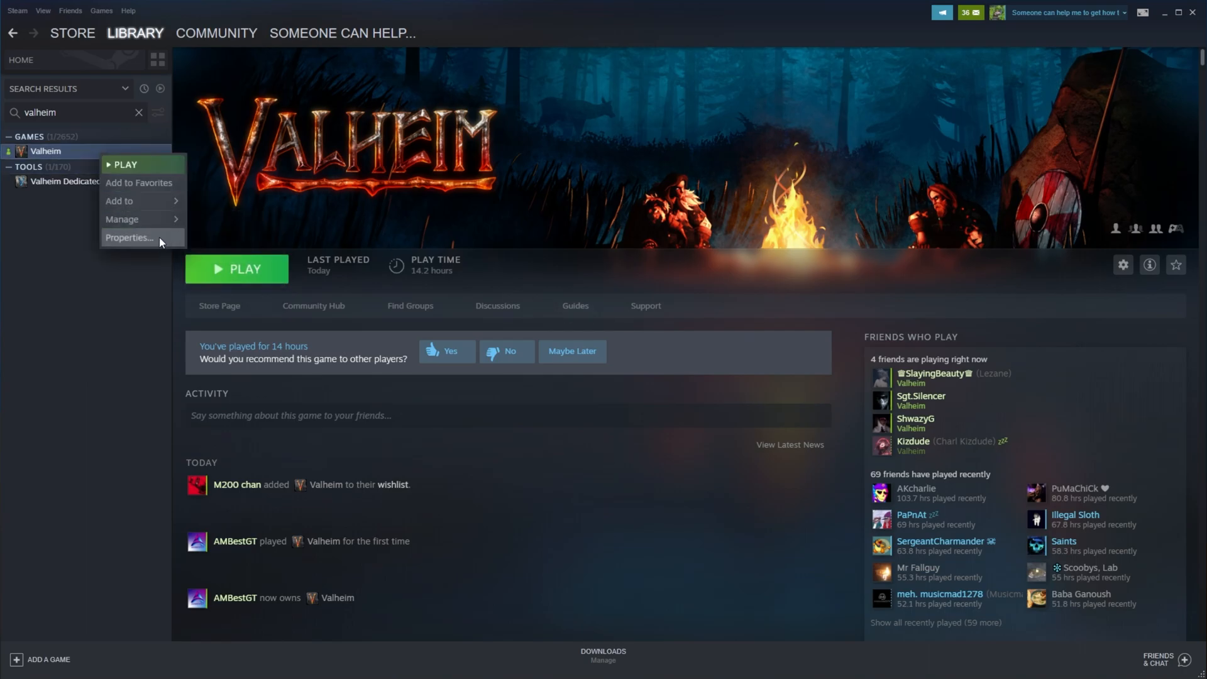
pyautogui.click(129, 238)
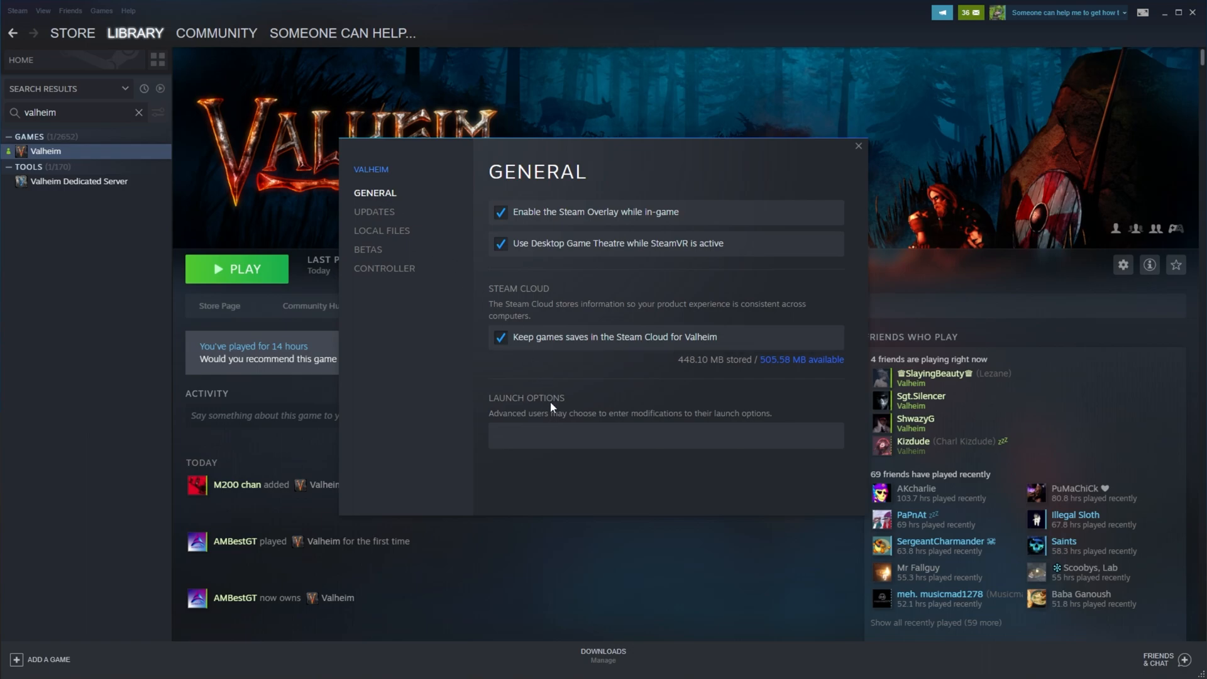
pyautogui.click(666, 436)
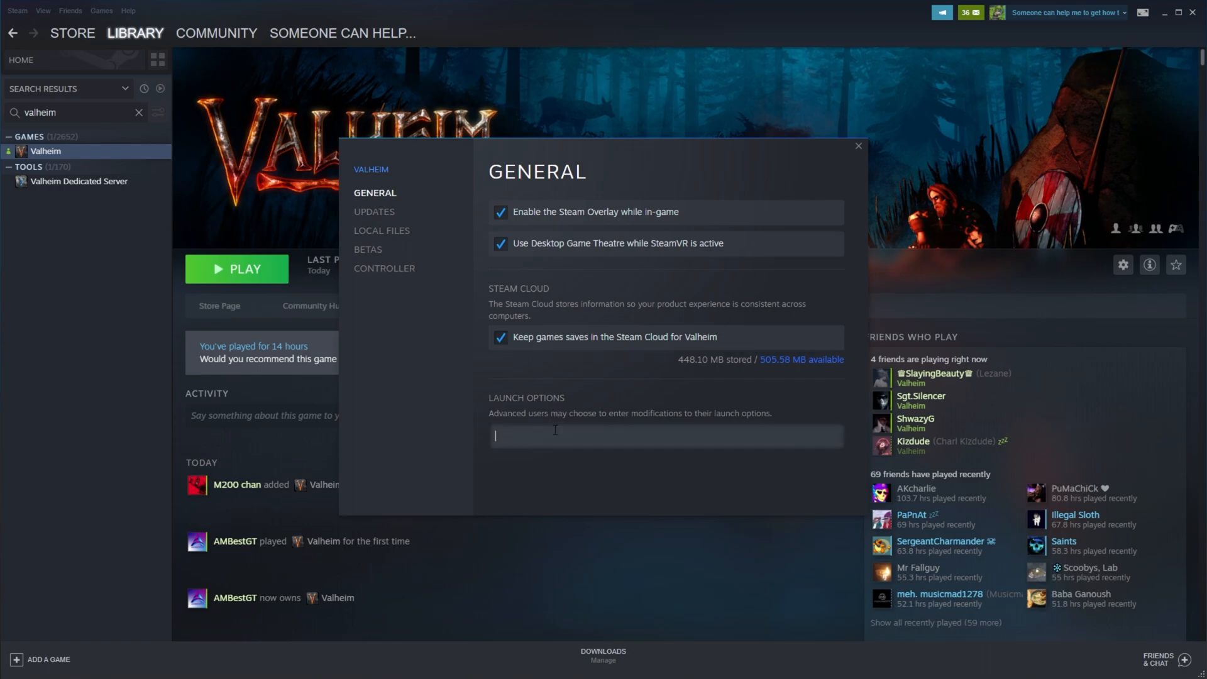
pyautogui.write('-forec')
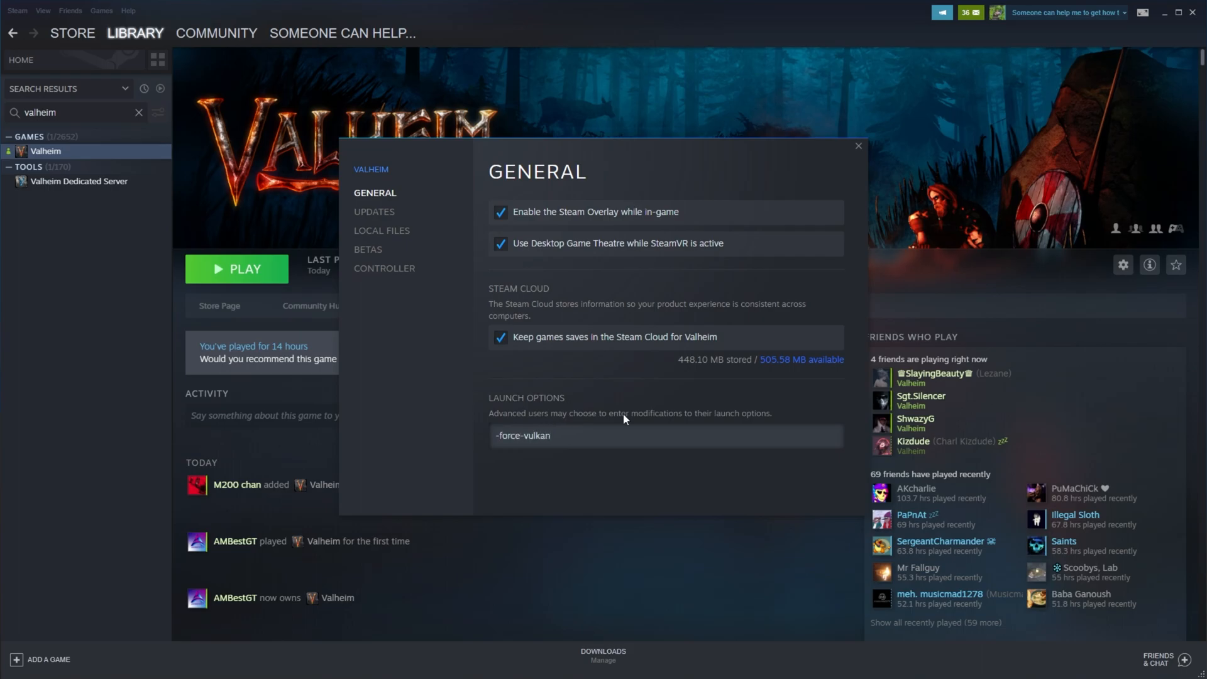
pyautogui.click(859, 146)
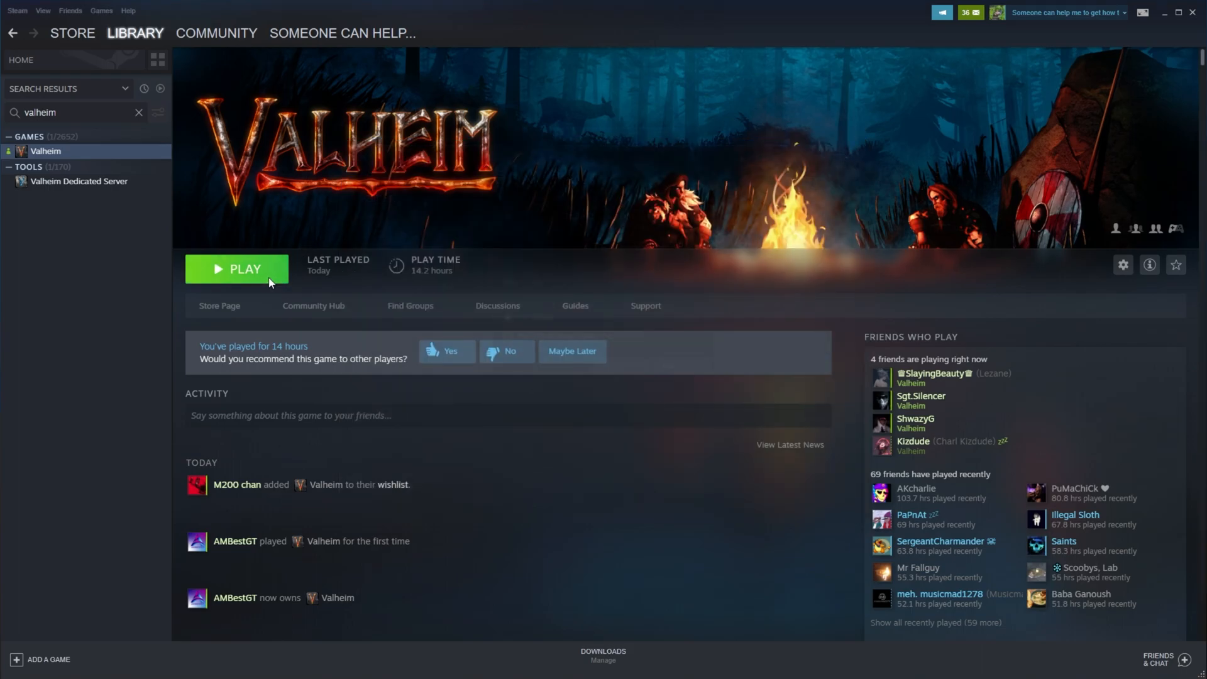
# Step: Launch Valheim from Steam with the 'Play Valheim using Vulkan' option
pyautogui.click(237, 269)
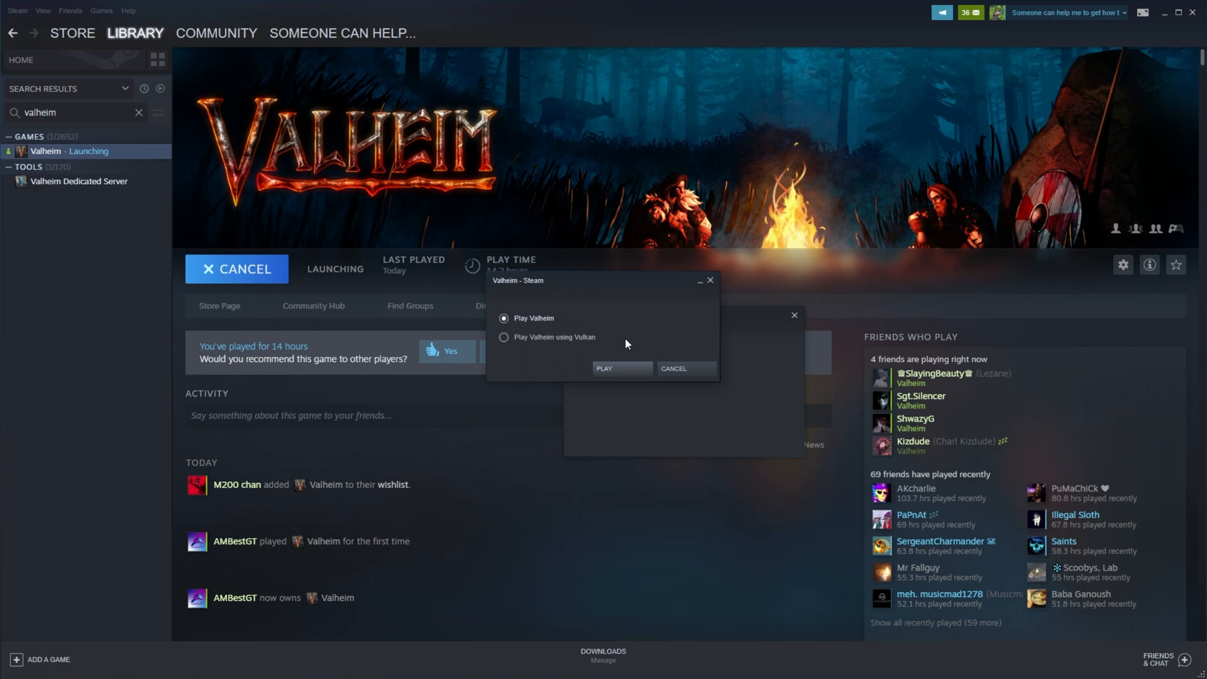
pyautogui.click(504, 337)
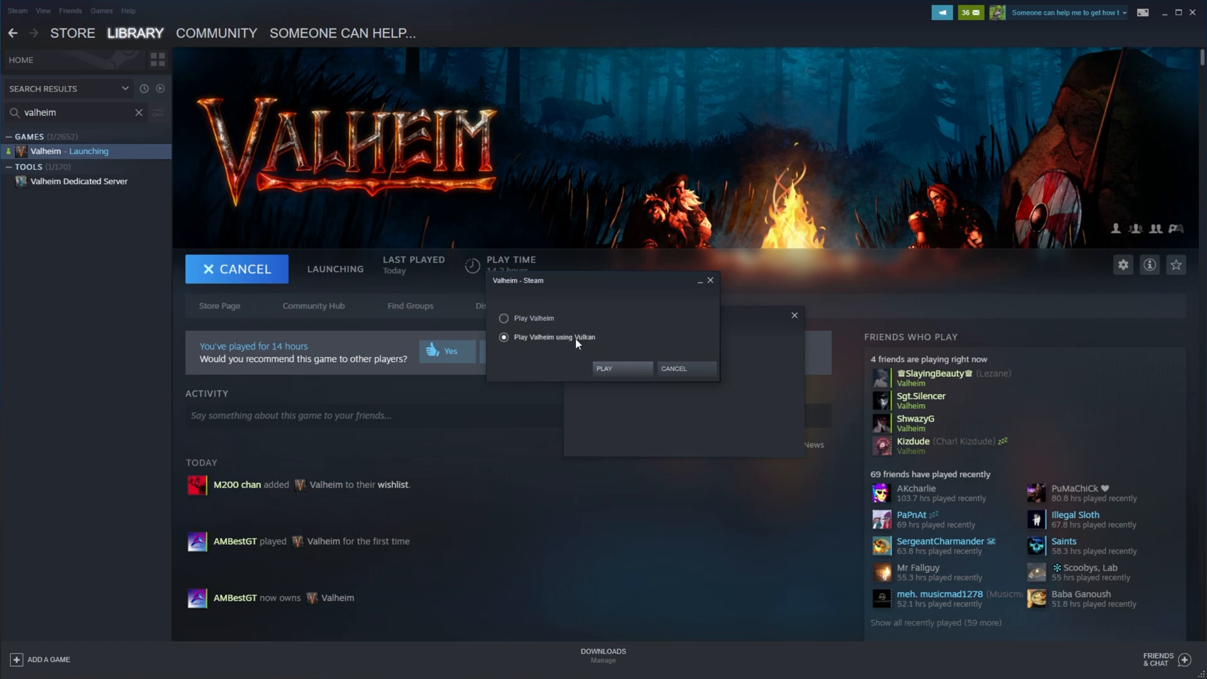
pyautogui.moveTo(615, 341)
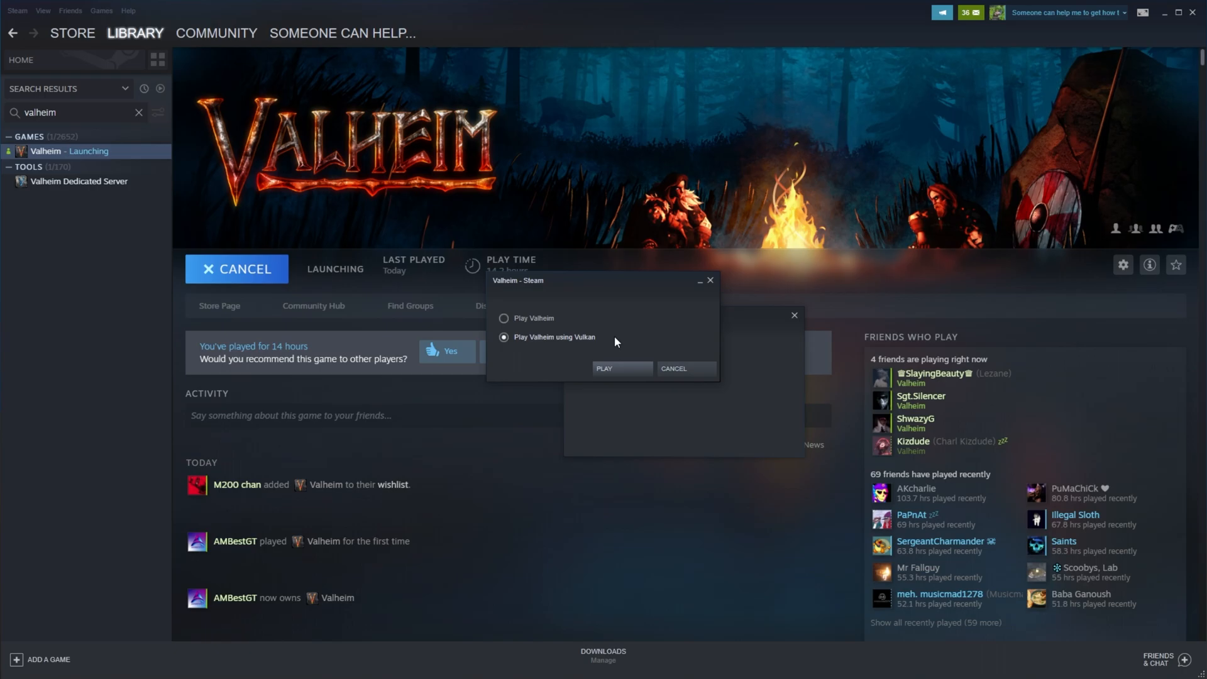
pyautogui.moveTo(894, 171)
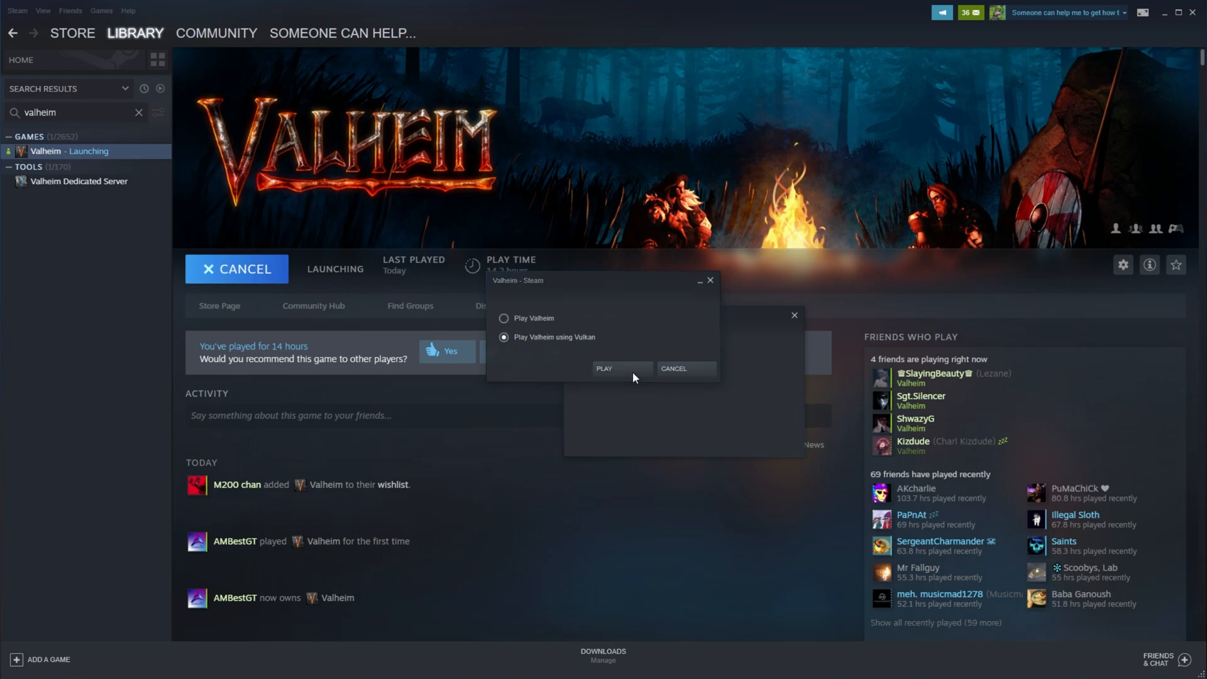
pyautogui.click(622, 368)
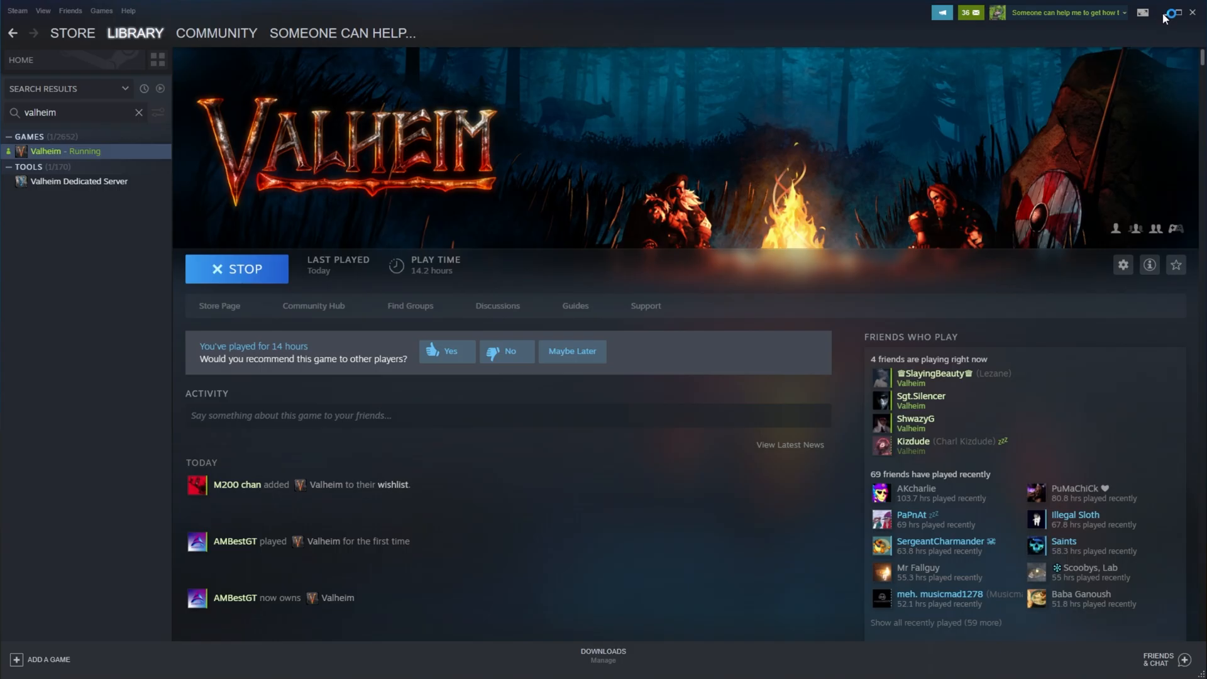